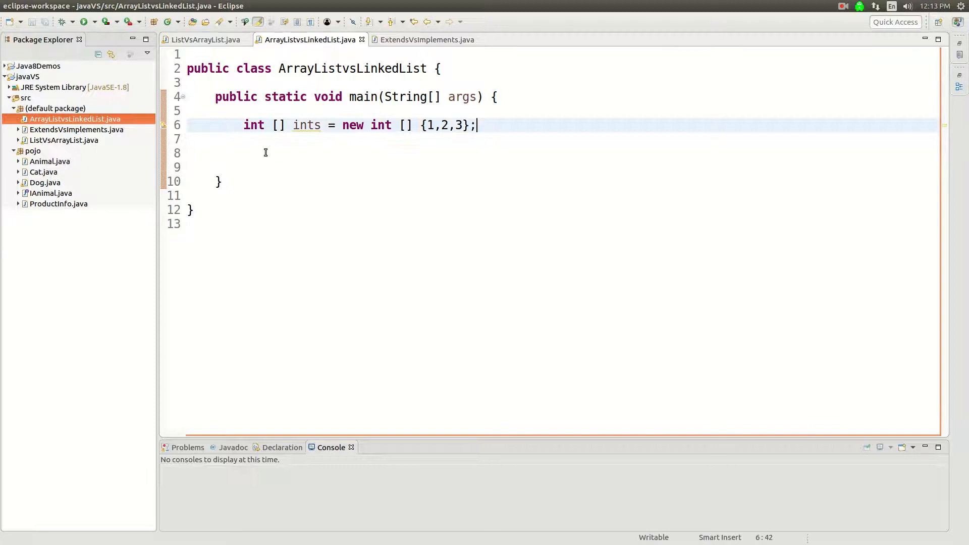
Declare List<Integer> alist = new ArrayList<>(); below the int array, importing java.util.List.
{"action": "left_click", "coordinate": [265, 152]}
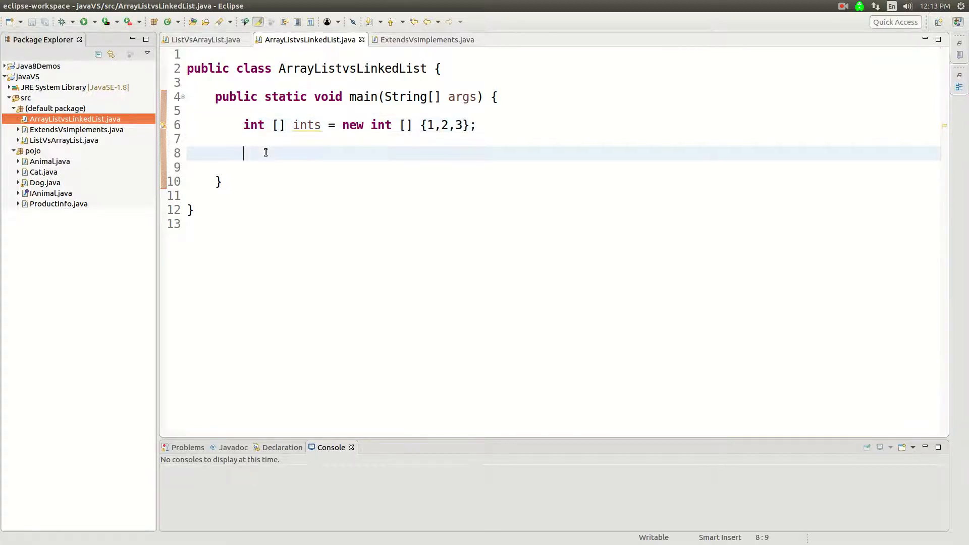
{"action": "type", "text": "List<In"}
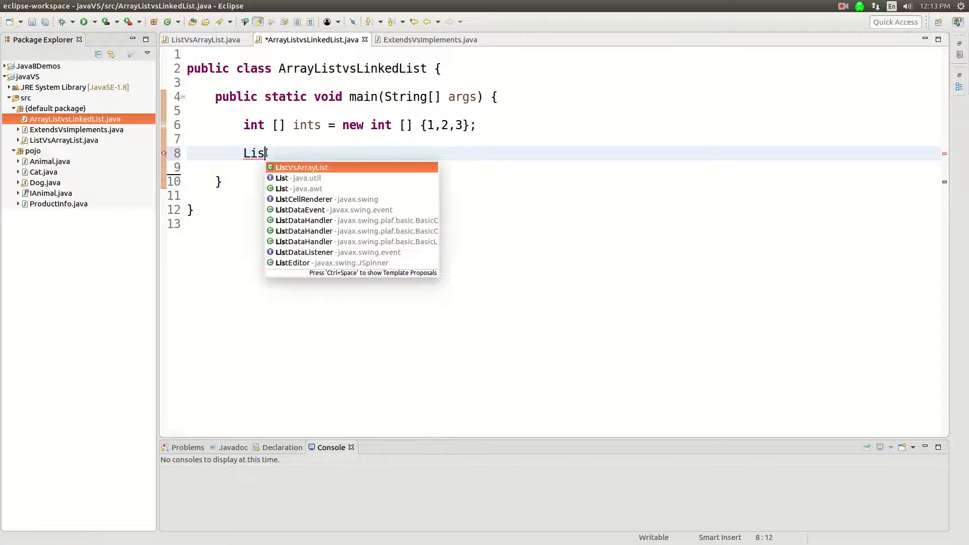
{"action": "left_click", "coordinate": [309, 177]}
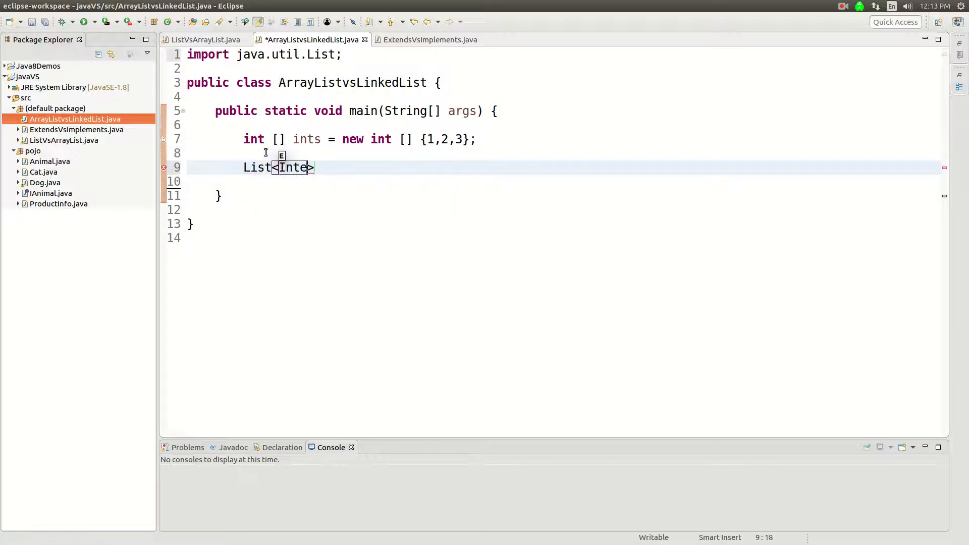
{"action": "type", "text": "ger> al"}
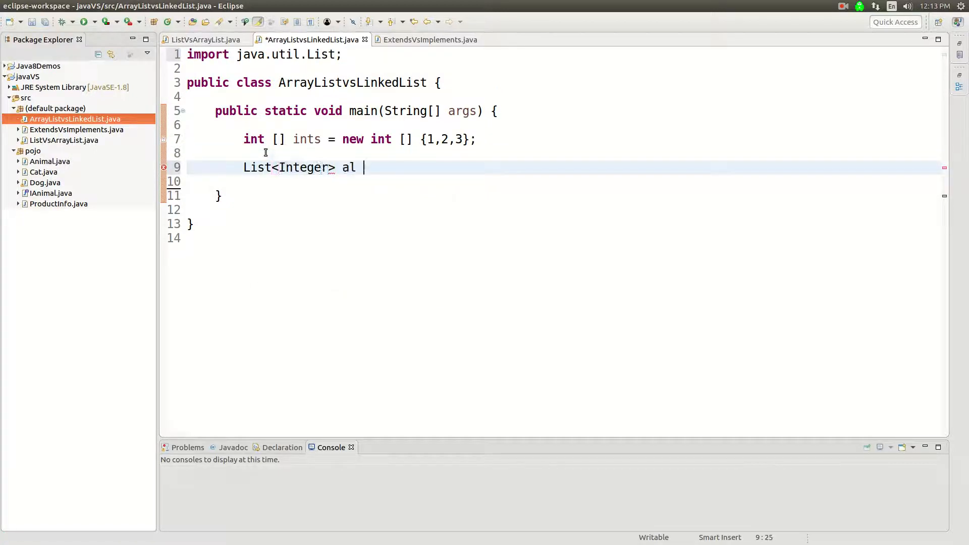
{"action": "type", "text": "ist = new"}
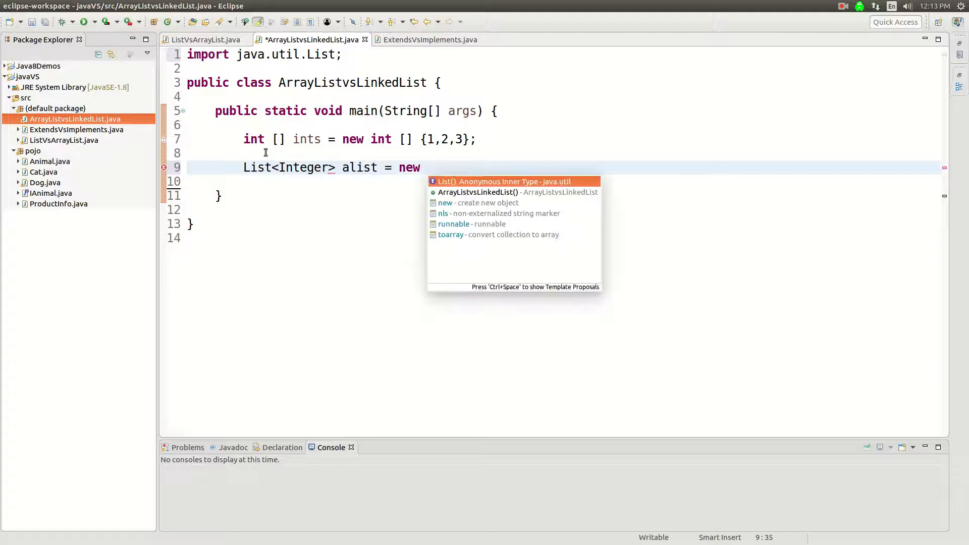
{"action": "type", "text": "Array"}
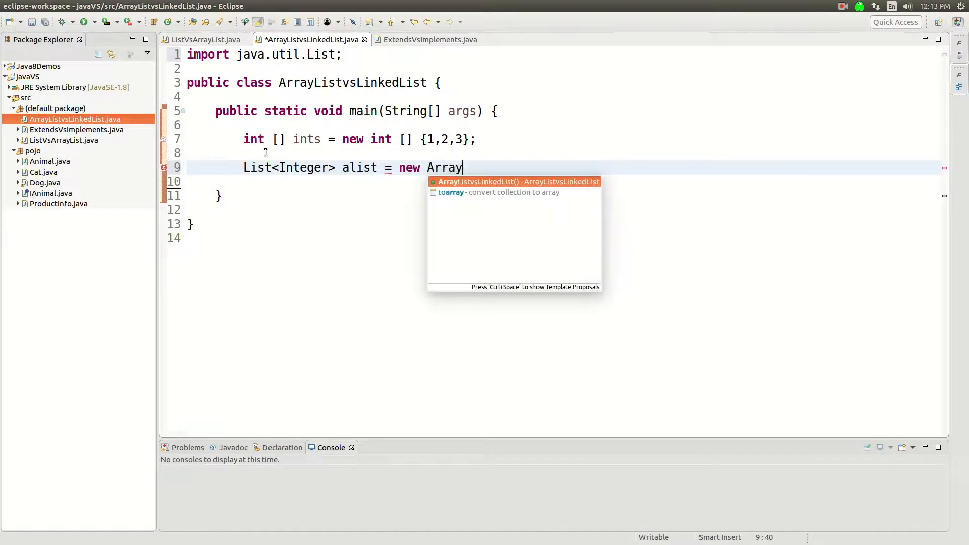
{"action": "type", "text": "List<>();"}
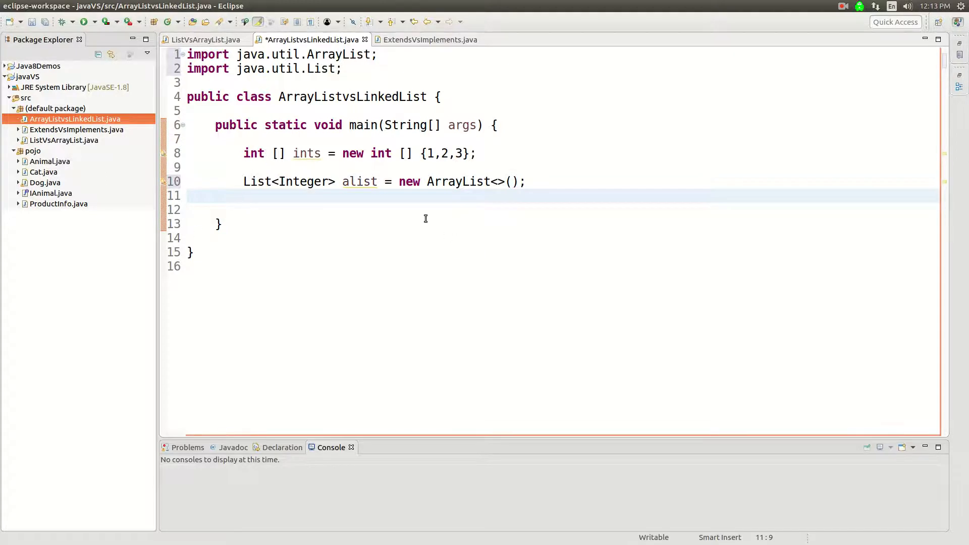
Declare List<Integer> alist2 = new LinkedList<>(); on the next line.
{"action": "type", "text": "List<>"}
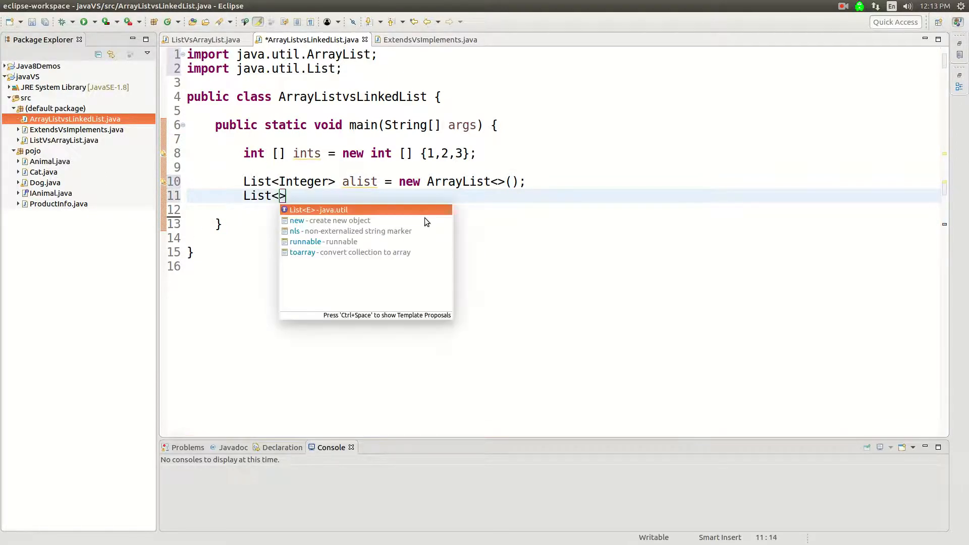
{"action": "type", "text": "Inte"}
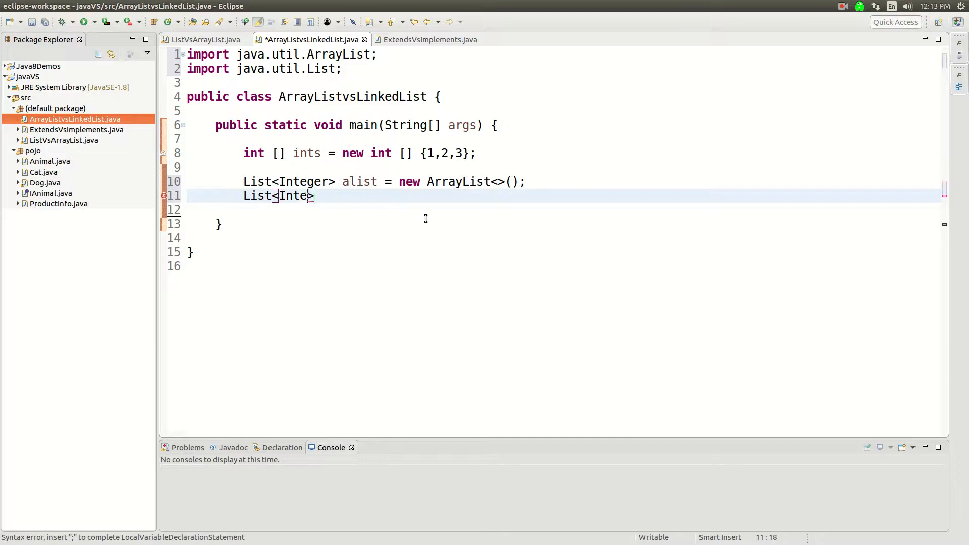
{"action": "type", "text": "ger>"}
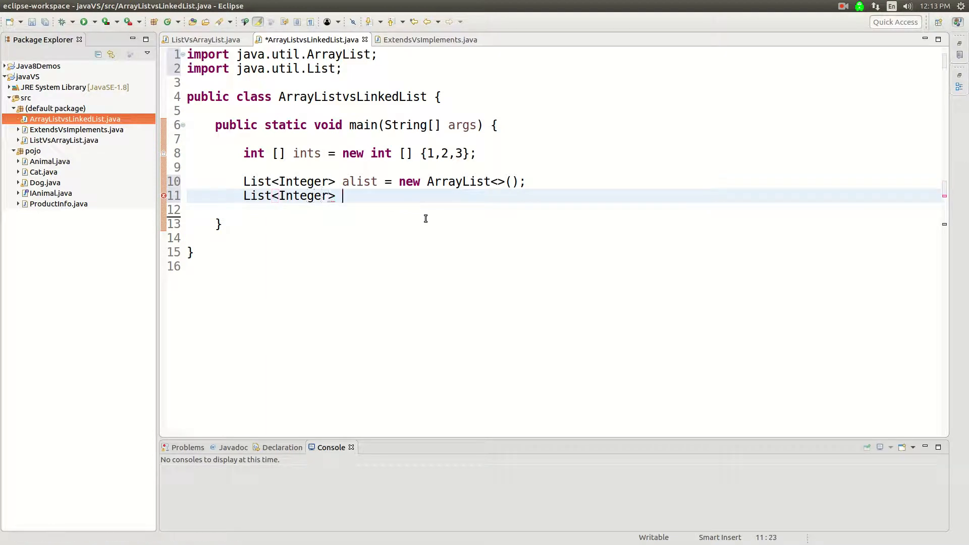
{"action": "type", "text": "alist"}
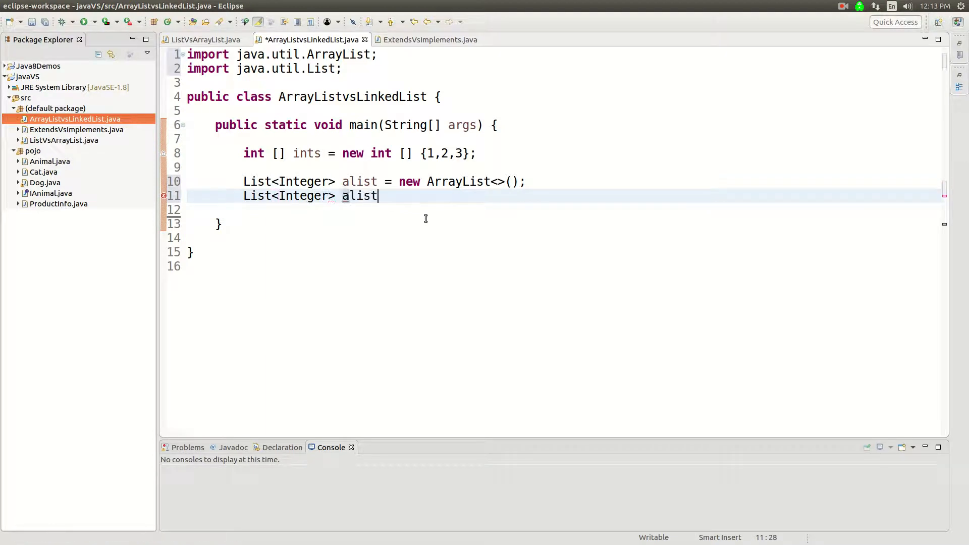
{"action": "type", "text": "2 = new Link"}
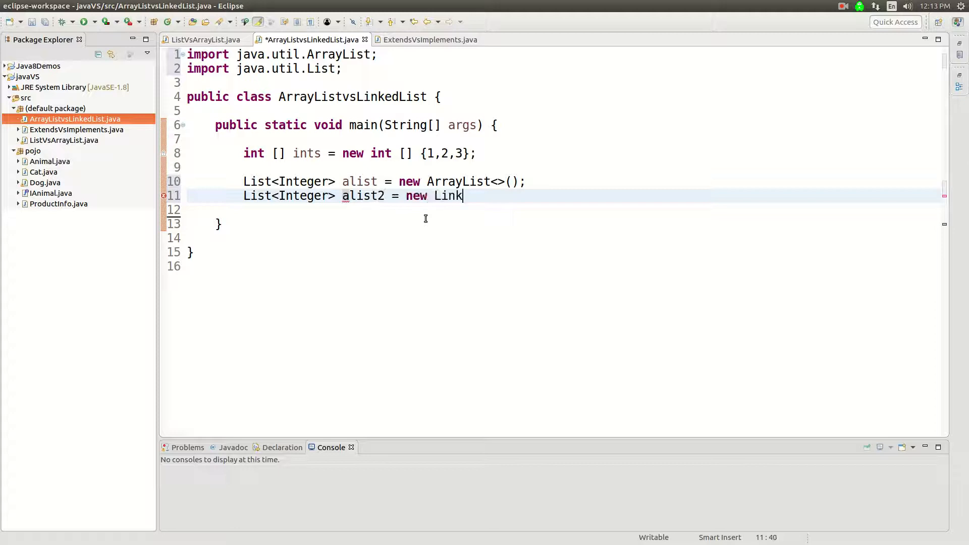
{"action": "type", "text": "edList<>();"}
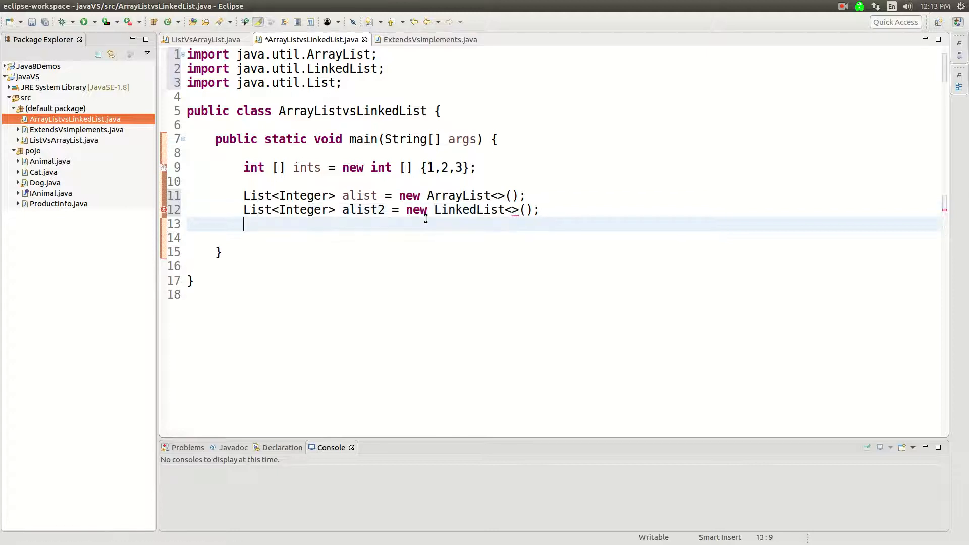
Add alist.add(1); and alist.add(2); below the list declarations.
{"action": "double_click", "coordinate": [362, 210]}
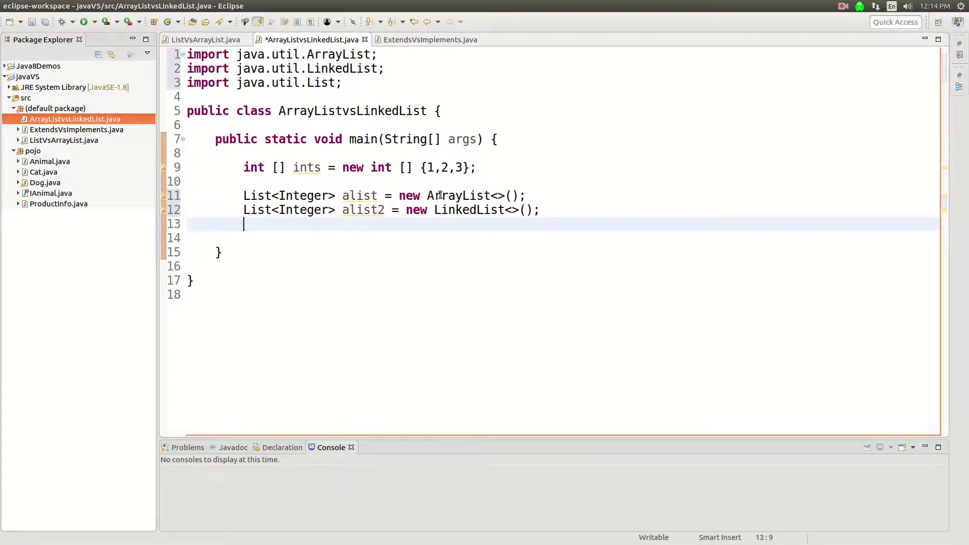
{"action": "double_click", "coordinate": [467, 210]}
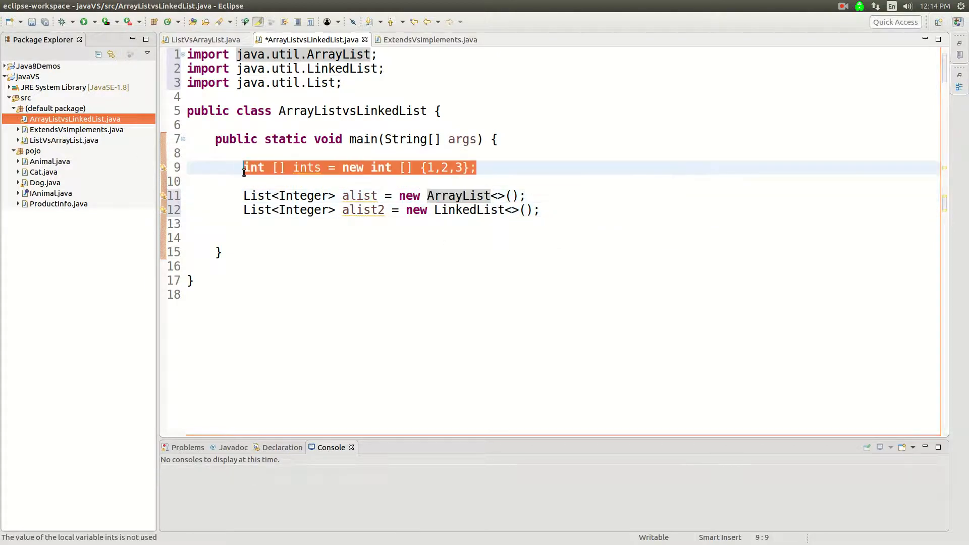
{"action": "left_click", "coordinate": [457, 195]}
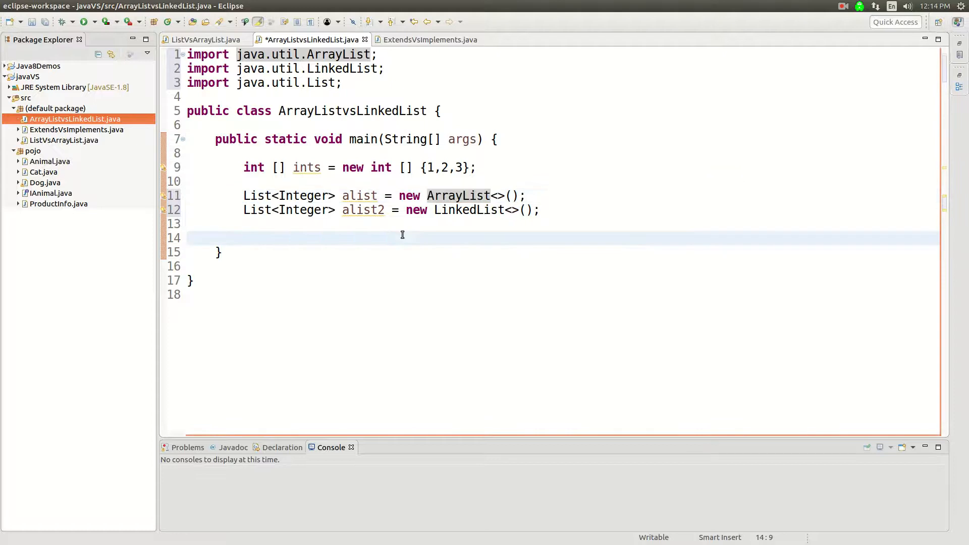
{"action": "type", "text": "alist.add(1);"}
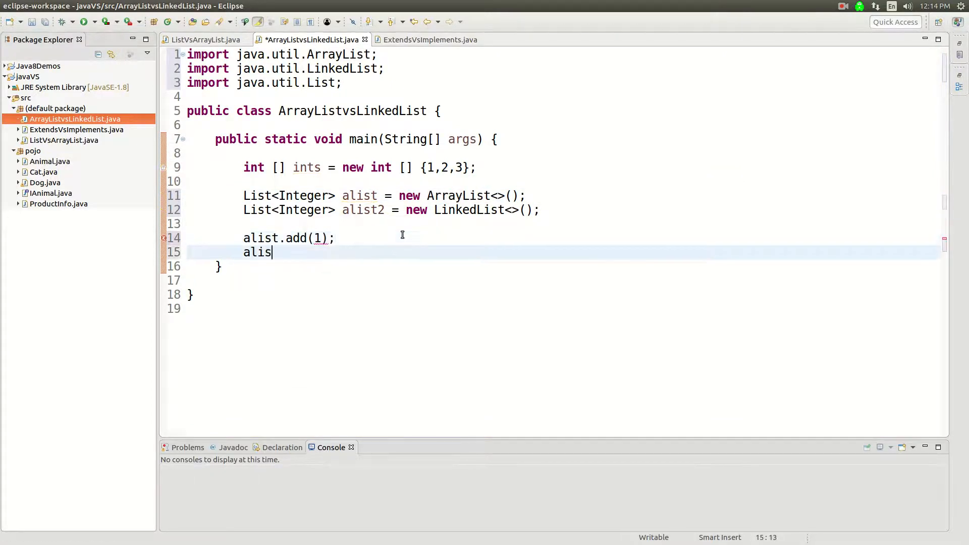
{"action": "type", "text": "t.add"}
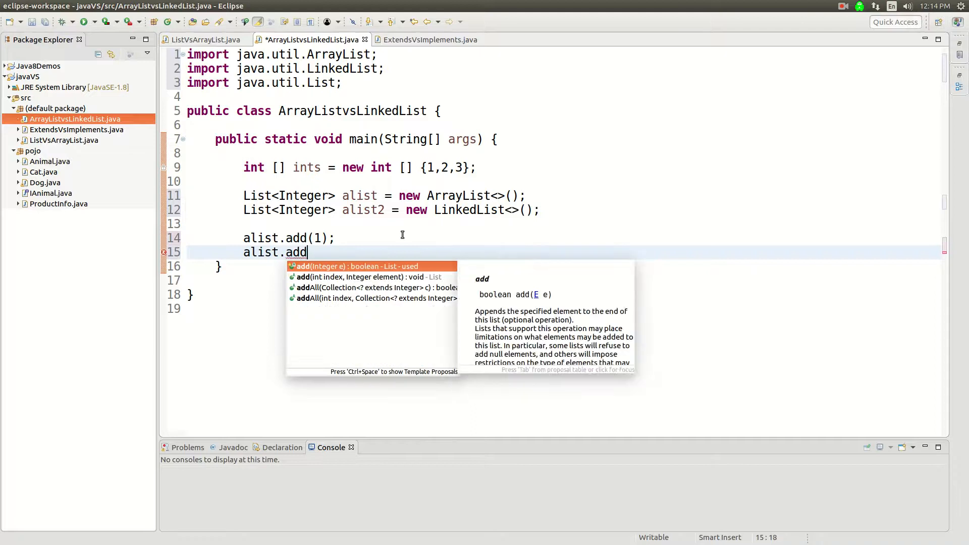
{"action": "type", "text": "(2);"}
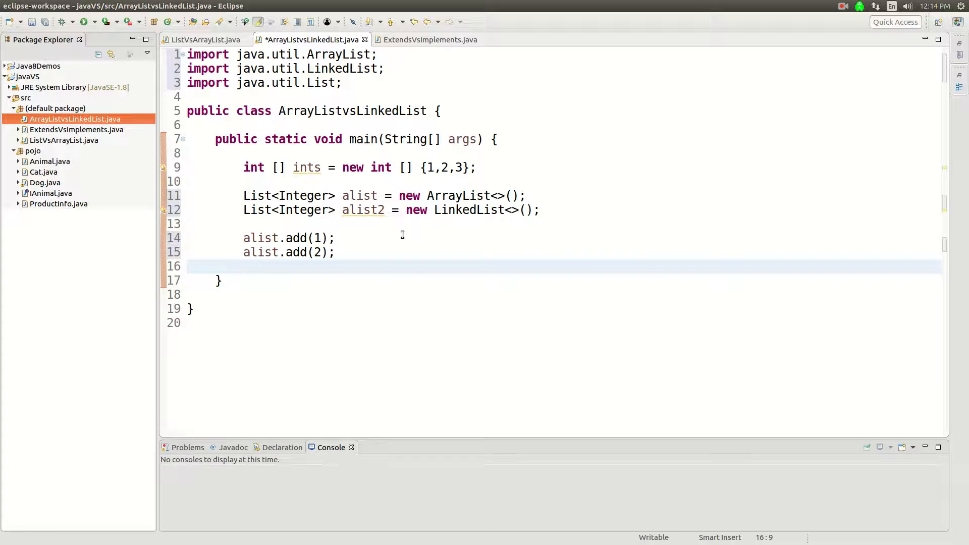
{"action": "left_click", "coordinate": [244, 265]}
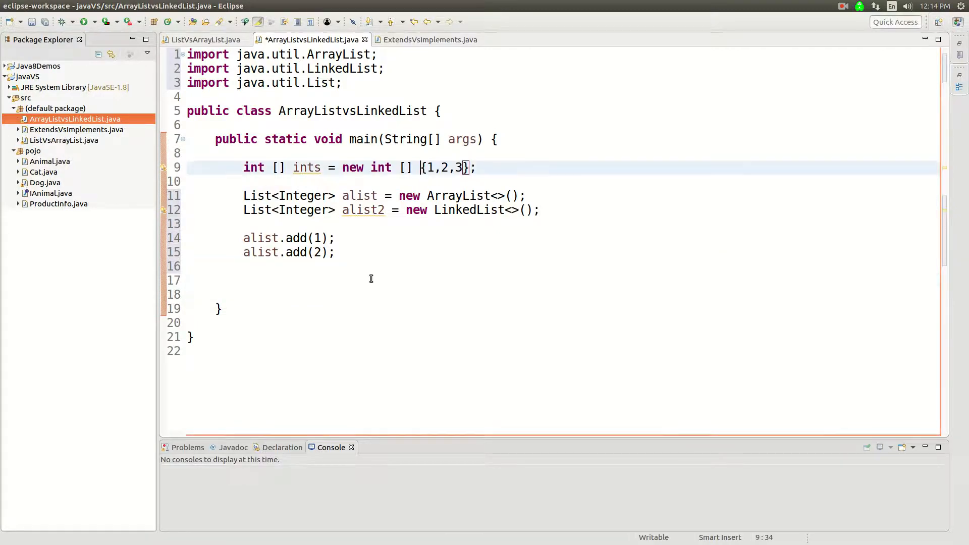
Start an alist2. call, glance at the Wikipedia Linked list article, and return to the Java editor.
{"action": "type", "text": "a"}
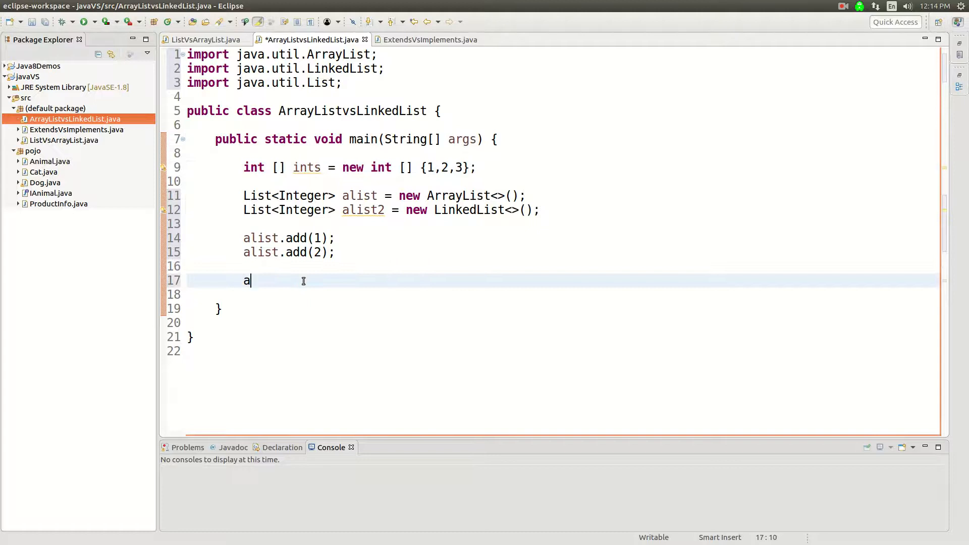
{"action": "type", "text": "list2."}
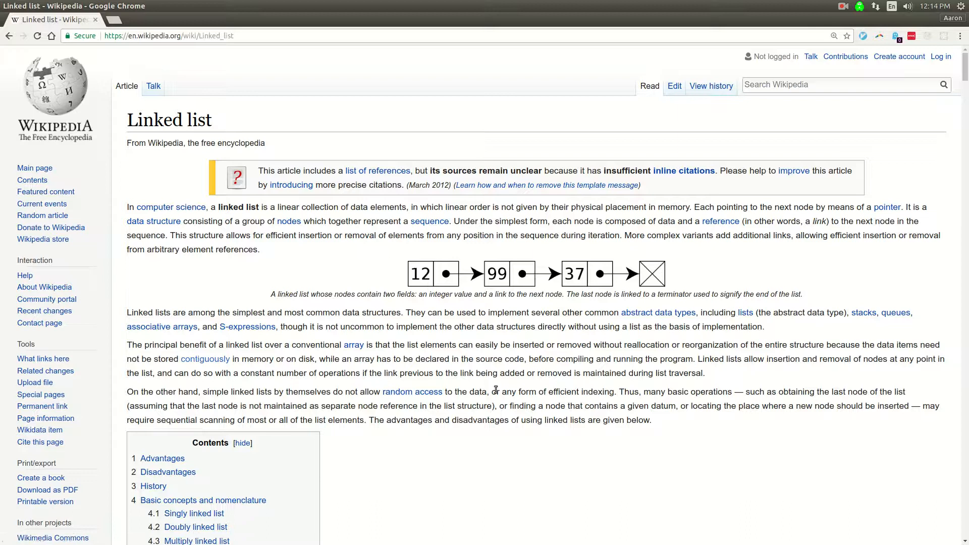
{"action": "mouse_move", "coordinate": [424, 281]}
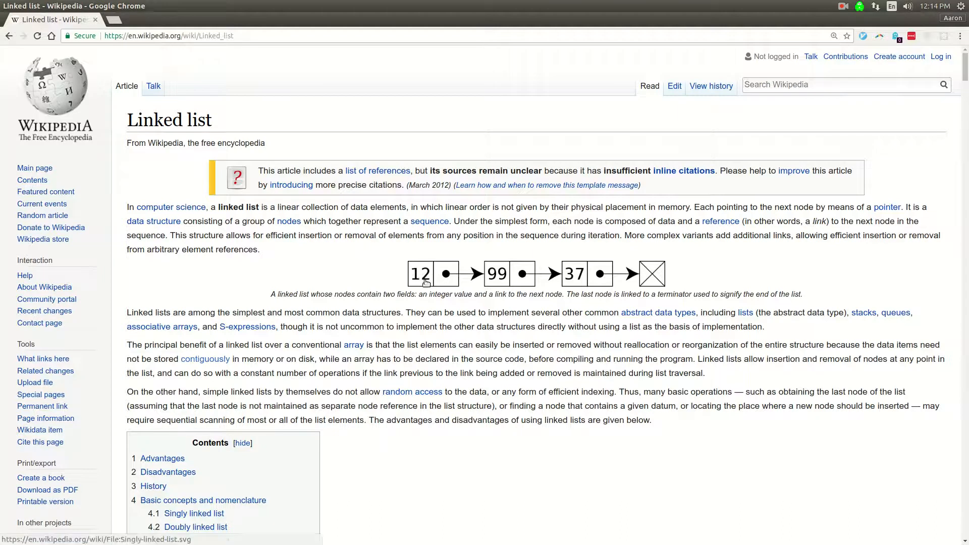
{"action": "mouse_move", "coordinate": [489, 273]}
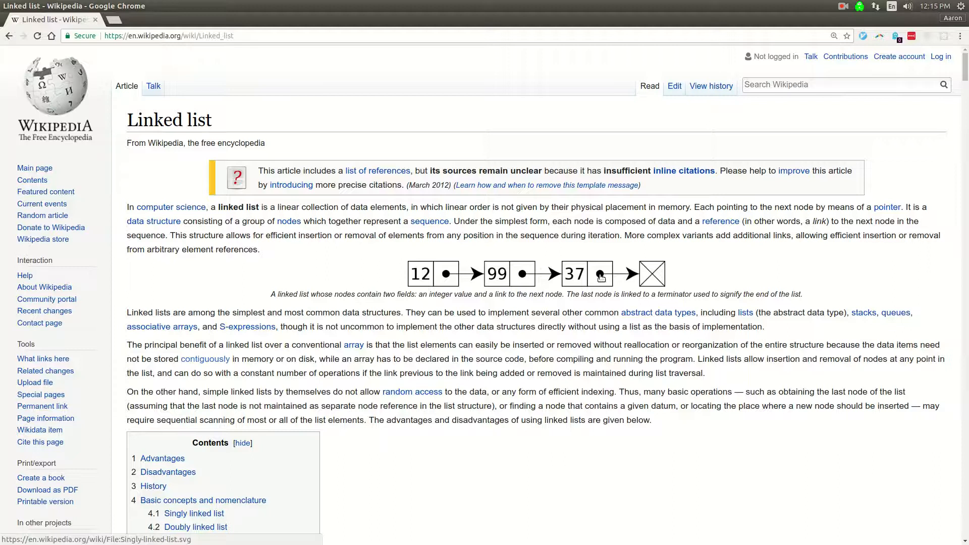
{"action": "scroll", "scroll_direction": "down", "scroll_amount": 3}
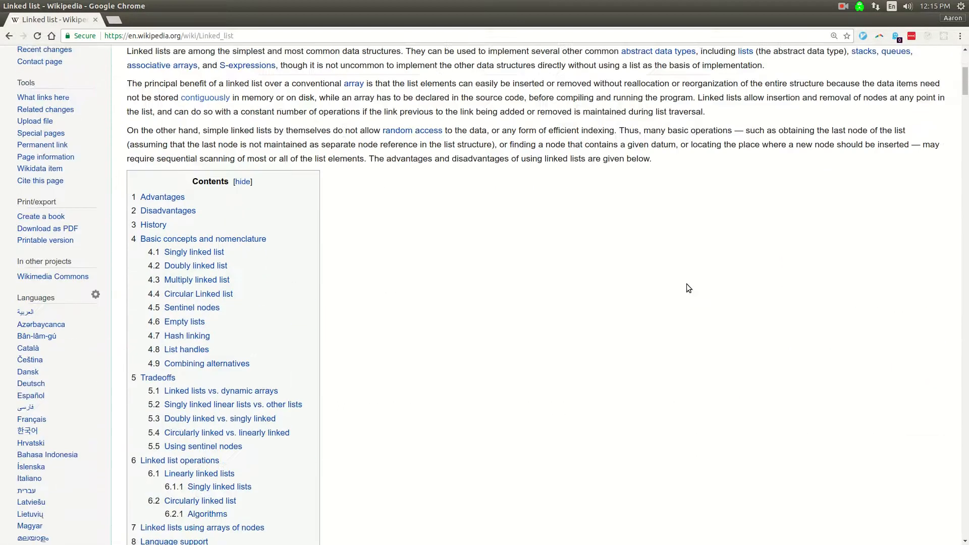
{"action": "key", "text": "alt+Tab"}
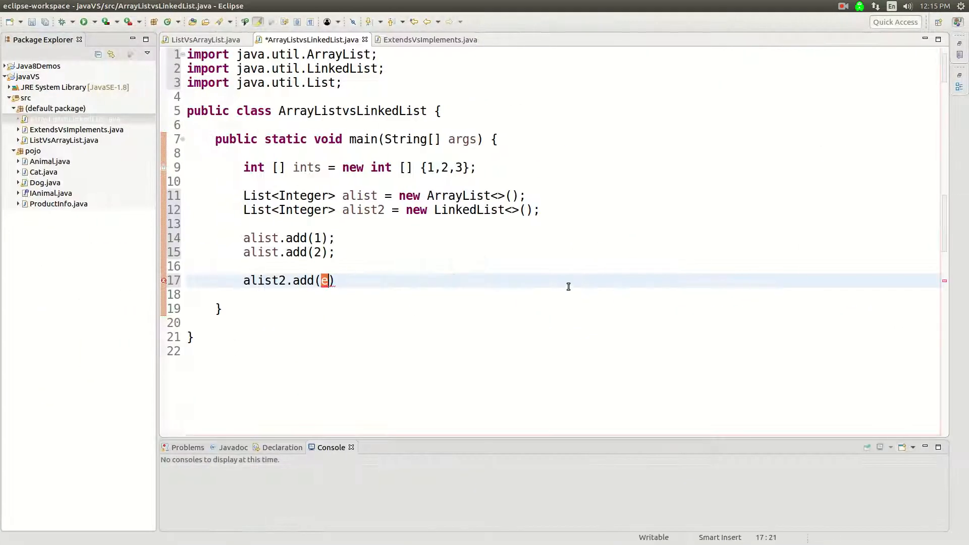
Complete alist2.add(5); and add alist2.add(8);, correcting the alist3 typo.
{"action": "type", "text": "5)"}
{"action": "type", "text": "alist2"}
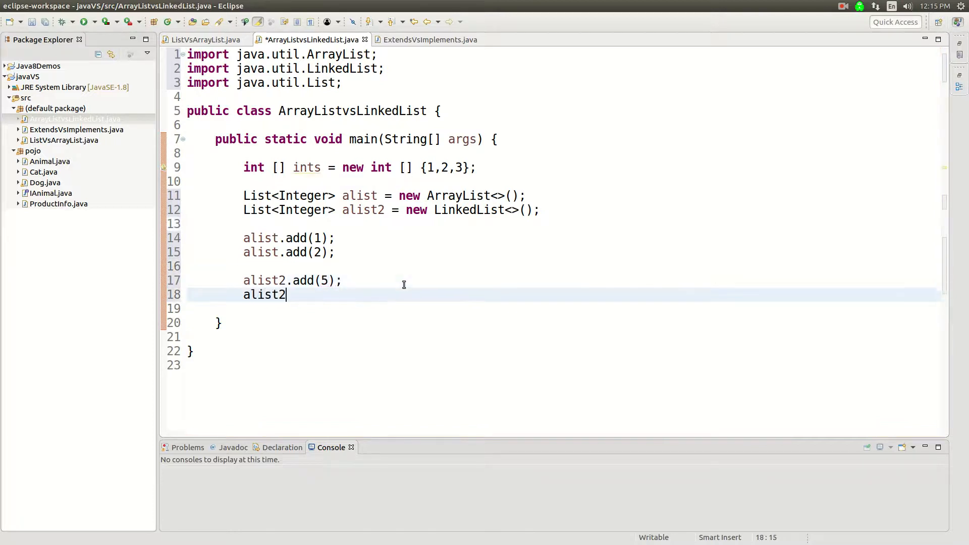
{"action": "type", "text": "3.add"}
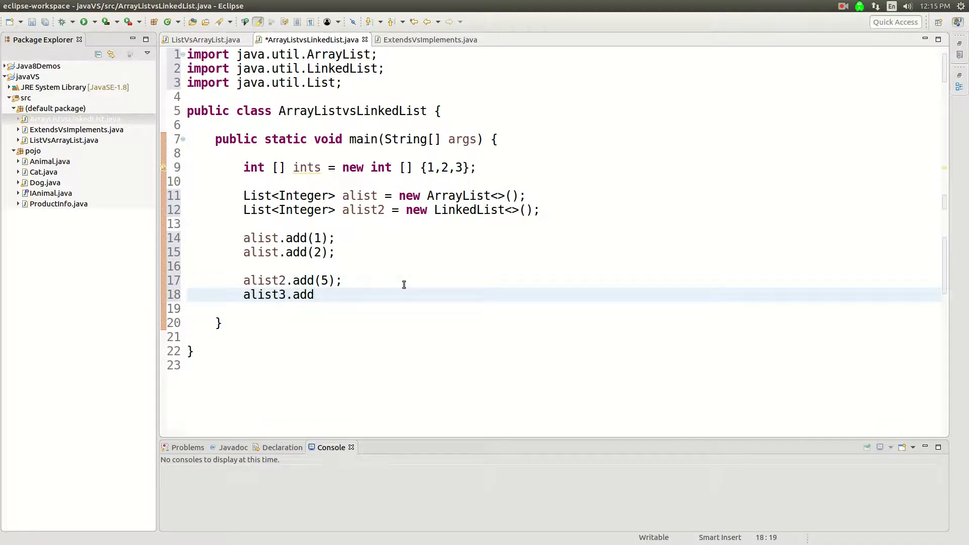
{"action": "key", "text": "BackSpace"}
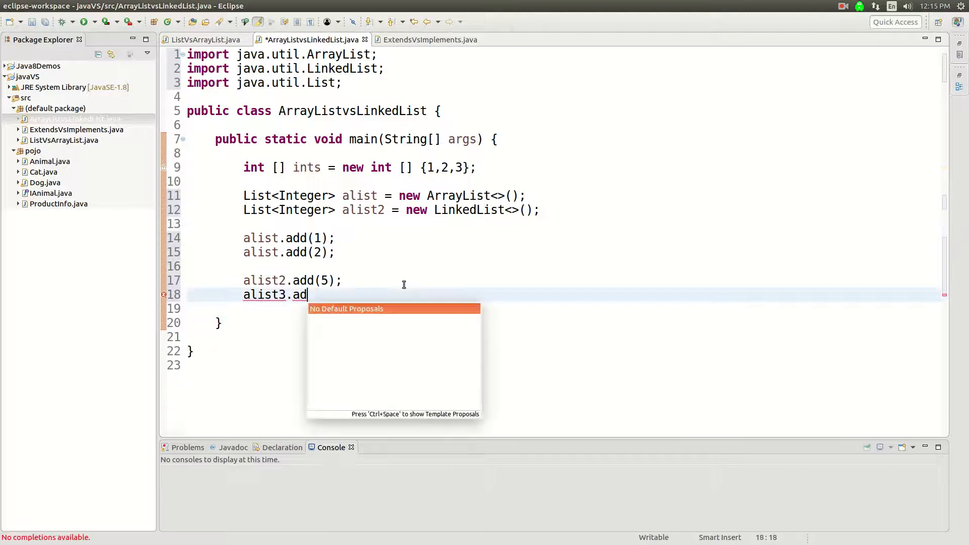
{"action": "key", "text": "BackSpace"}
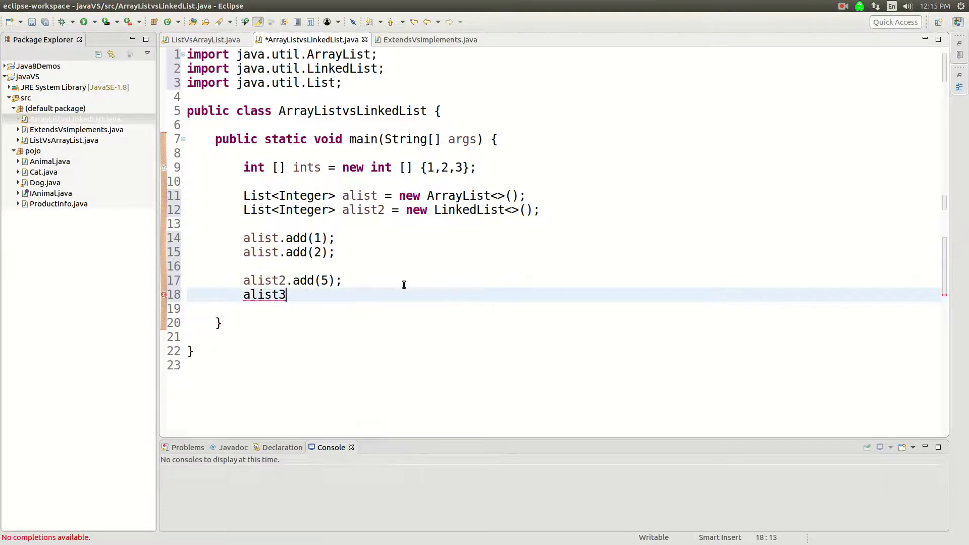
{"action": "type", "text": "alist2.add(8"}
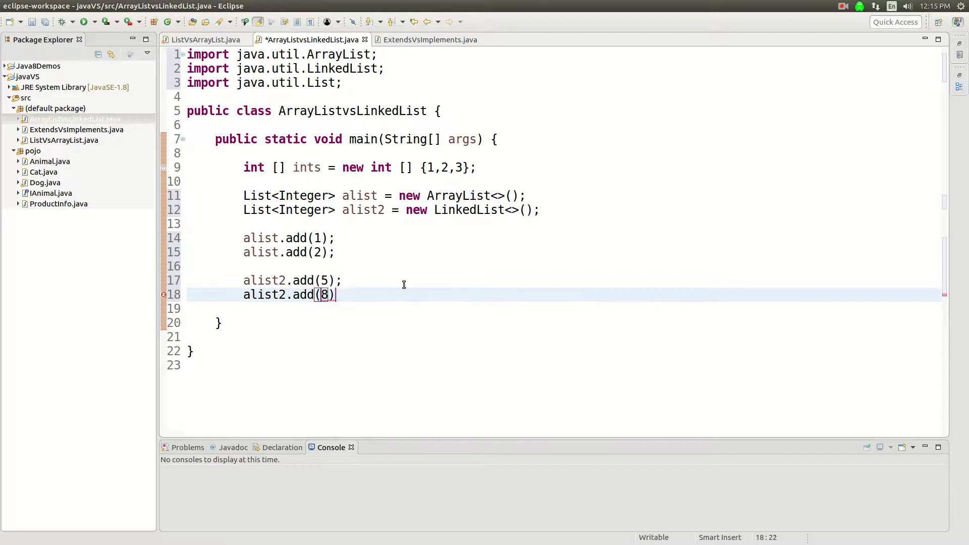
{"action": "type", "text": "ali"}
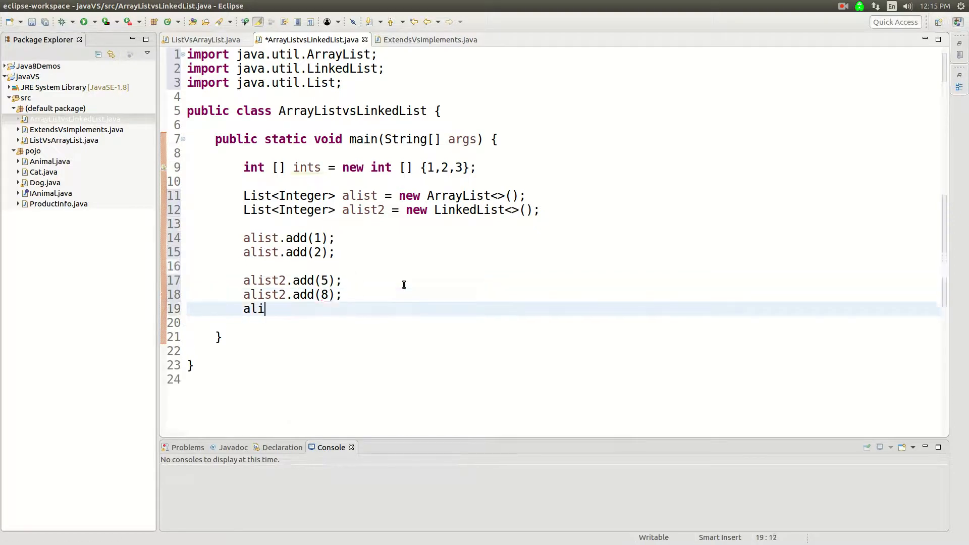
{"action": "type", "text": "st2"}
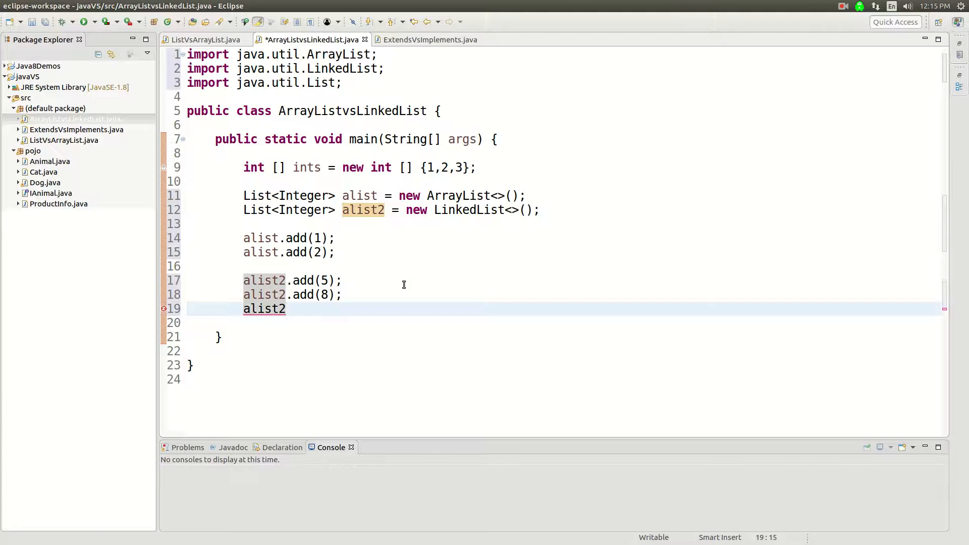
Add alist2.add(10); and start a System.out.println via syso.
{"action": "left_click", "coordinate": [286, 309]}
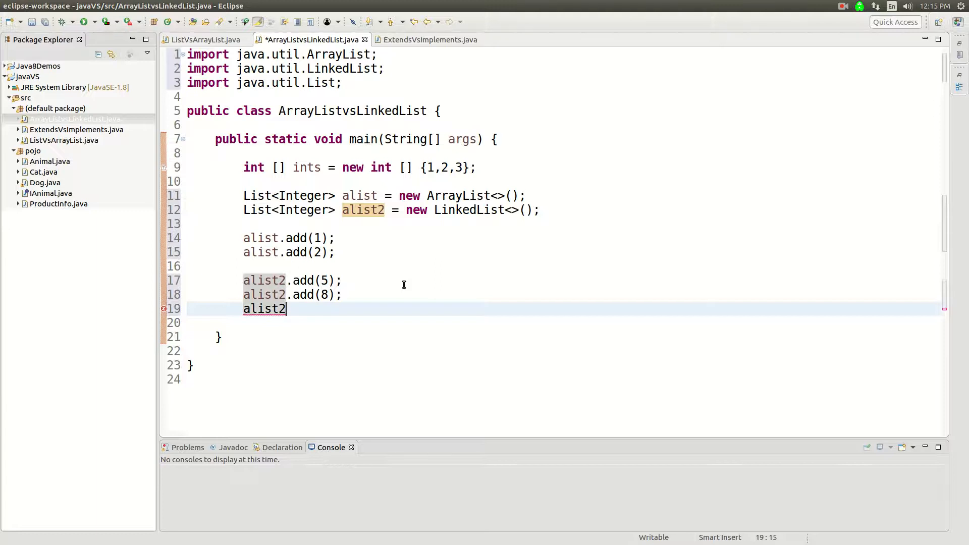
{"action": "type", "text": ".add(e"}
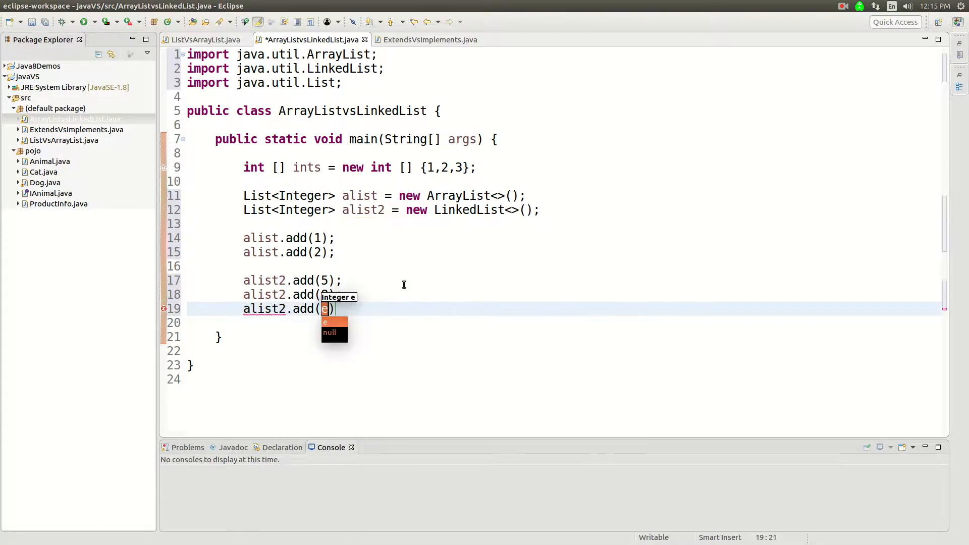
{"action": "type", "text": "10);"}
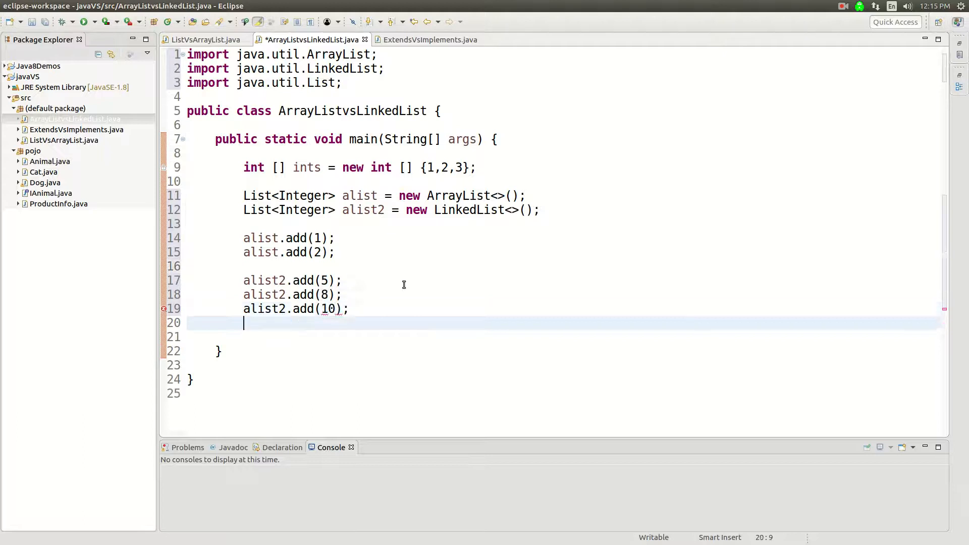
{"action": "type", "text": "syso"}
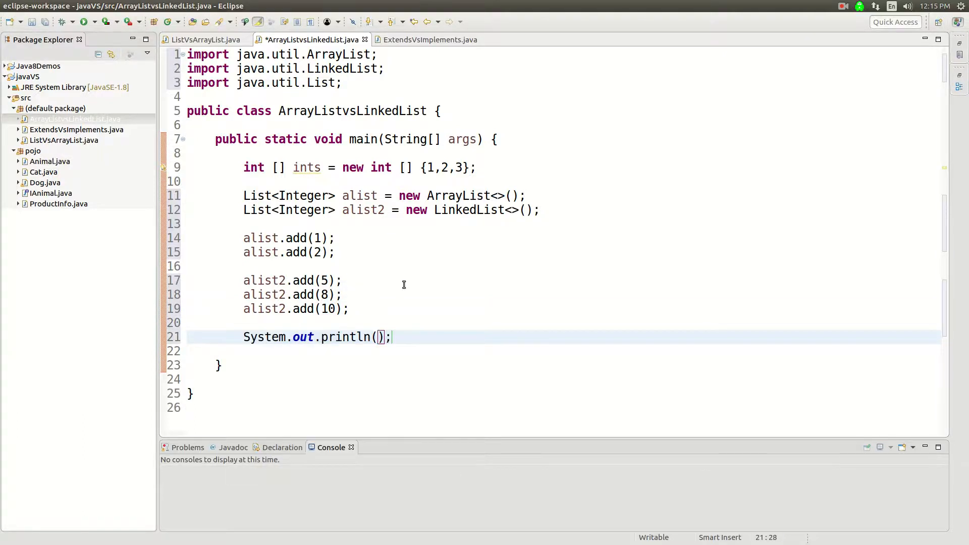
Print alist and alist2 with System.out.println and run, showing [1, 2] and [5, 8, 10].
{"action": "type", "text": "alist"}
{"action": "type", "text": "System.out.println();"}
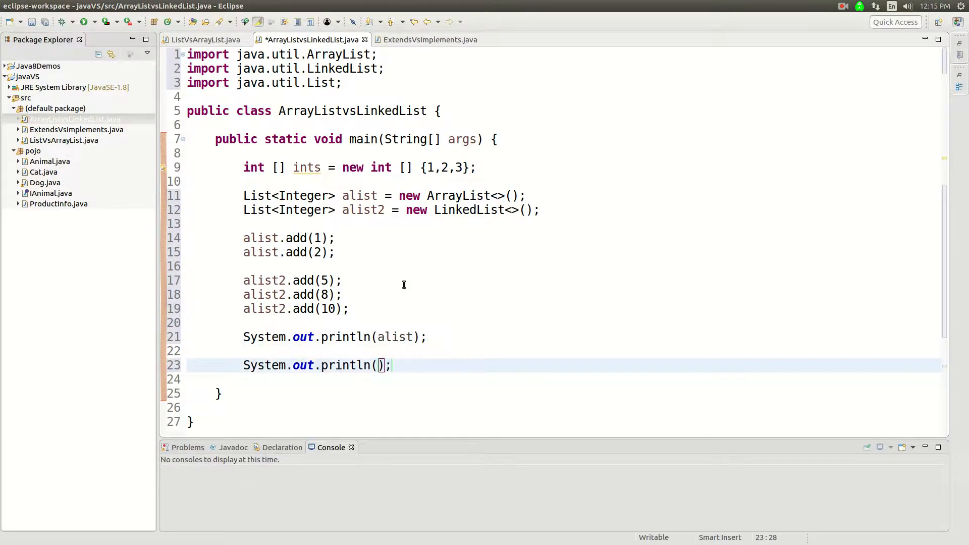
{"action": "type", "text": "alist2"}
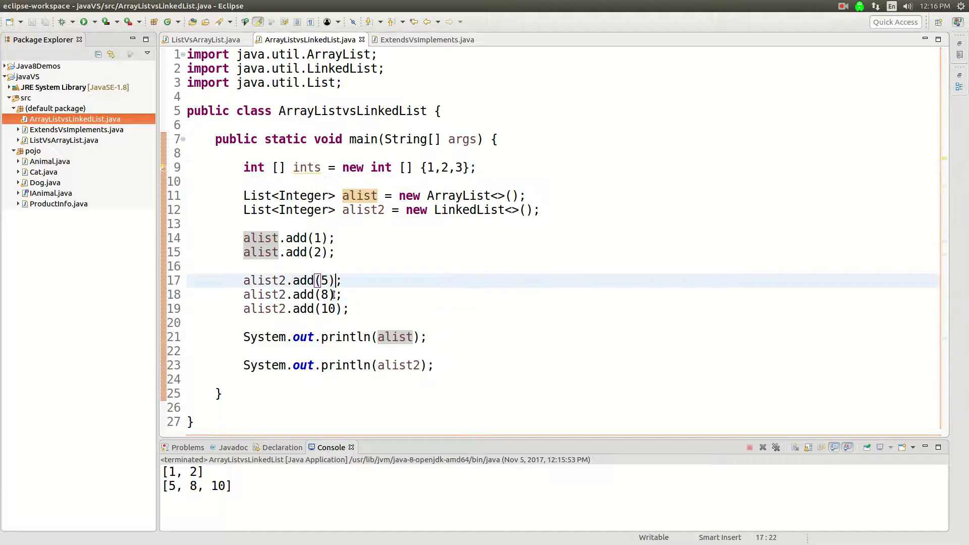
{"action": "left_click", "coordinate": [321, 309]}
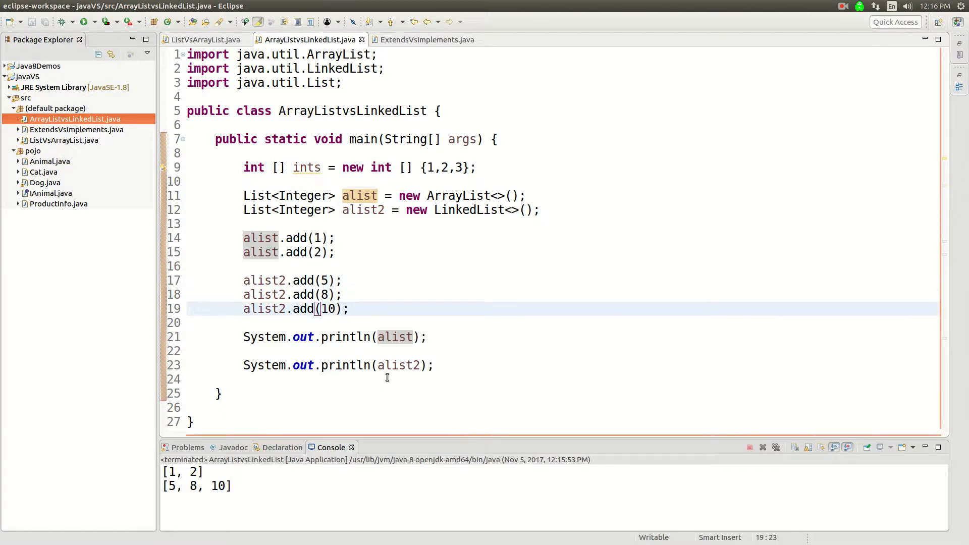
{"action": "left_click", "coordinate": [400, 364]}
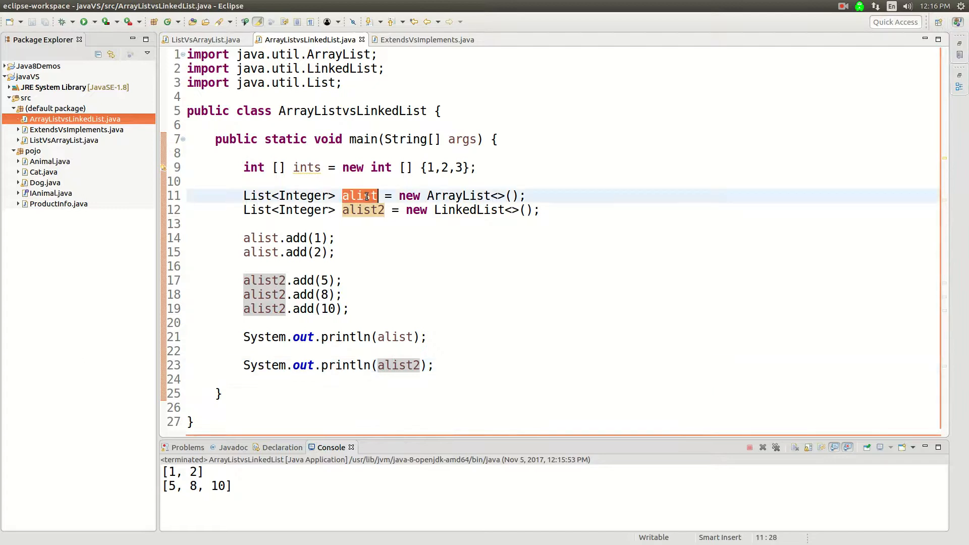
{"action": "double_click", "coordinate": [469, 210]}
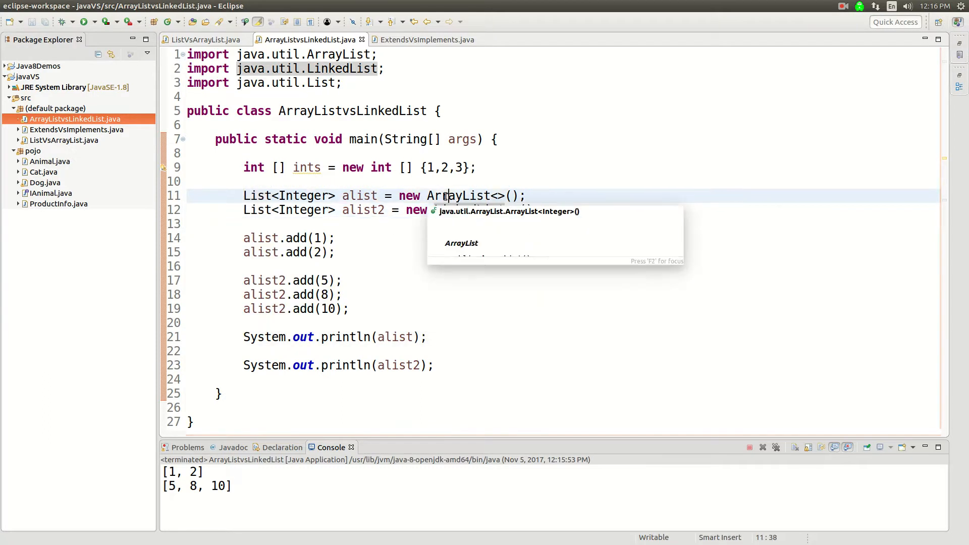
{"action": "type", "text": "LinkedList<>();"}
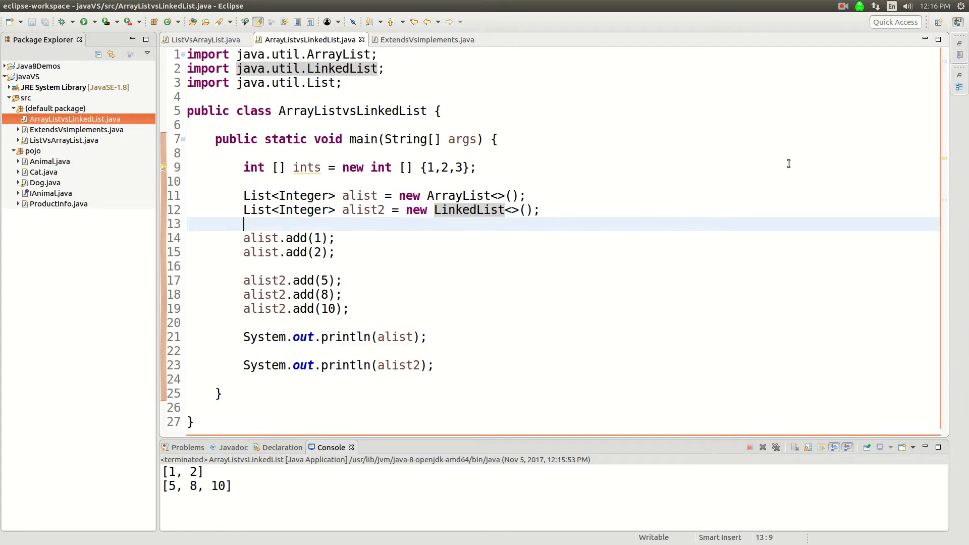
{"action": "mouse_move", "coordinate": [830, 71]}
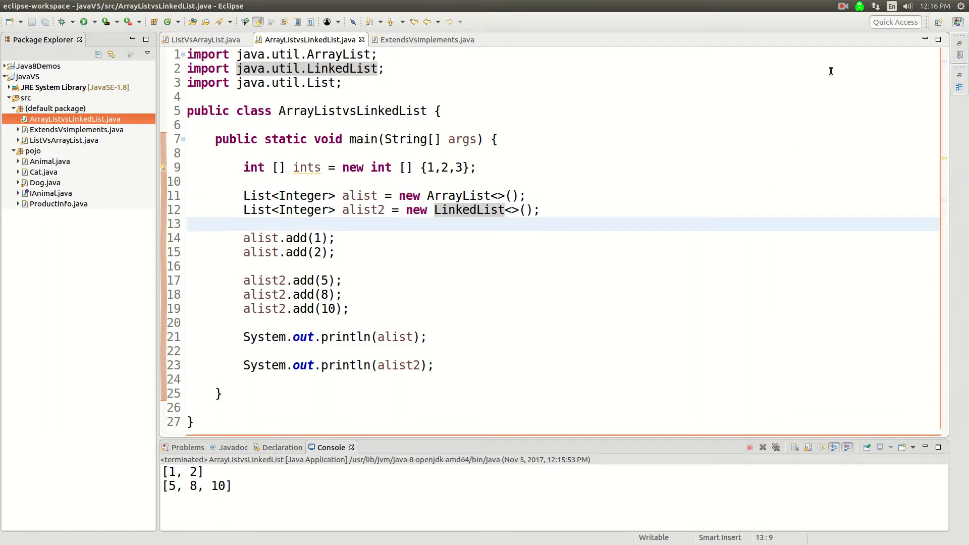